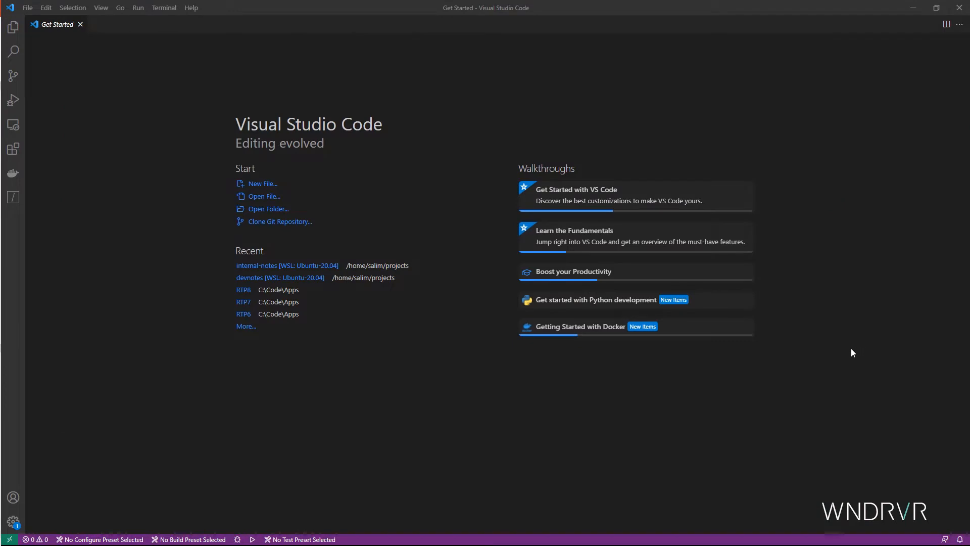
mouse_move(835, 356)
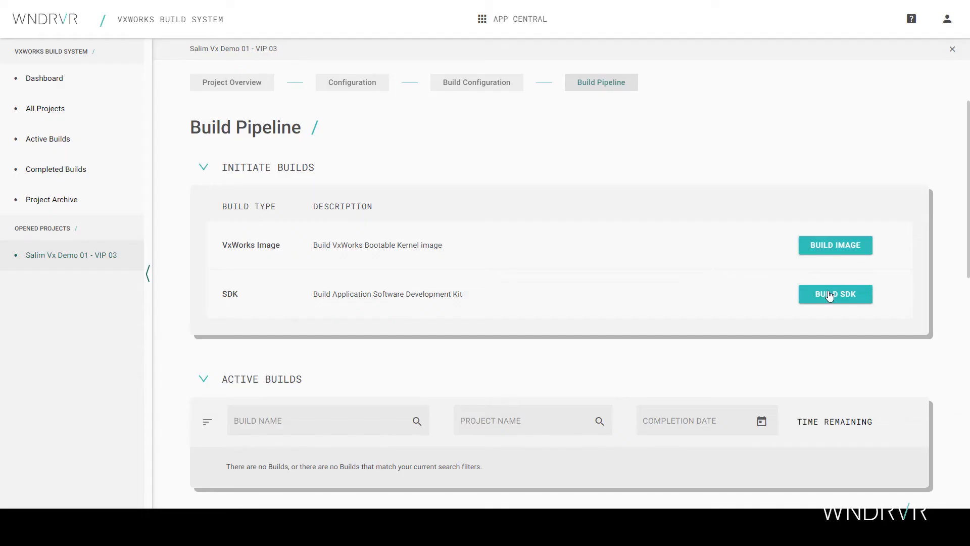
Start the application SDK build from the SDK row of the Build Pipeline page.
click(835, 294)
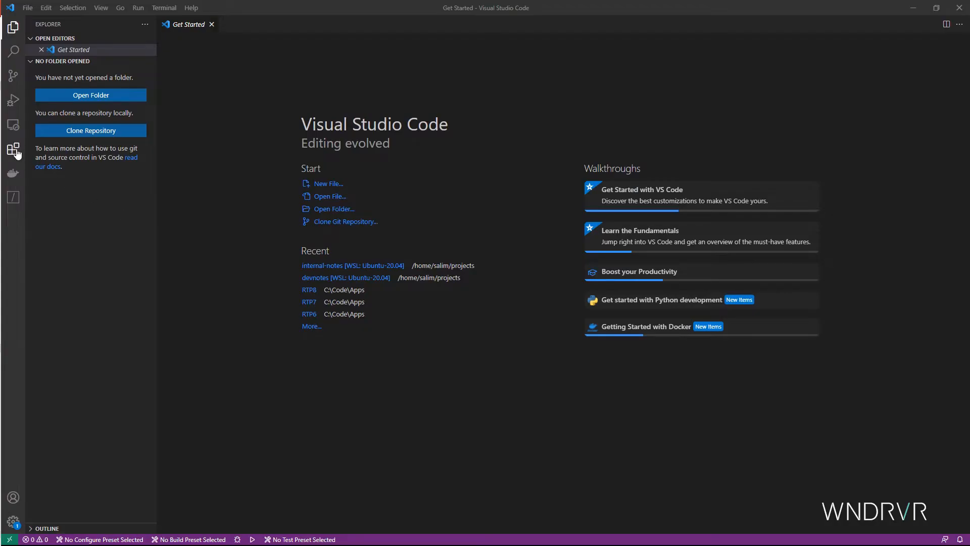
Search the Extensions view for 'wind rive' and select the Wind River Studio extension.
click(13, 148)
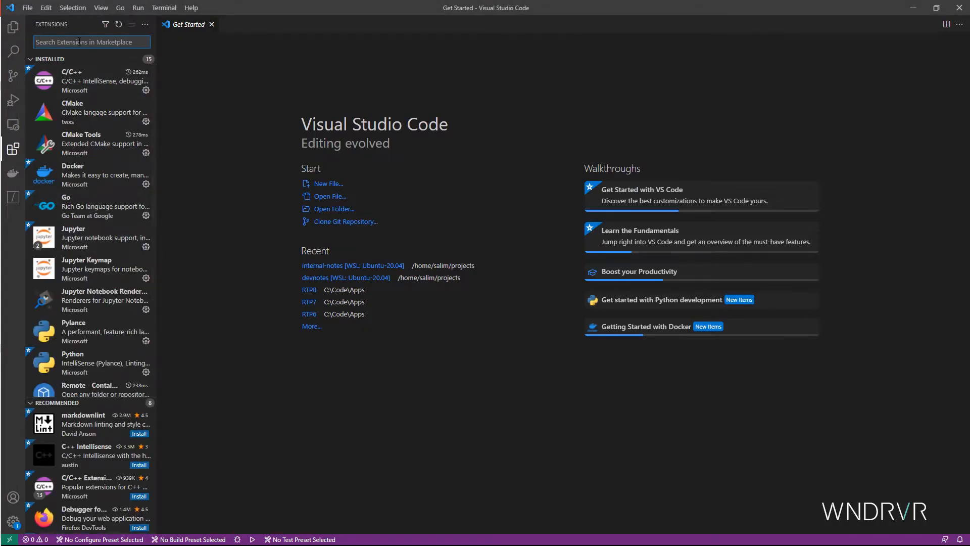
text(wind river)
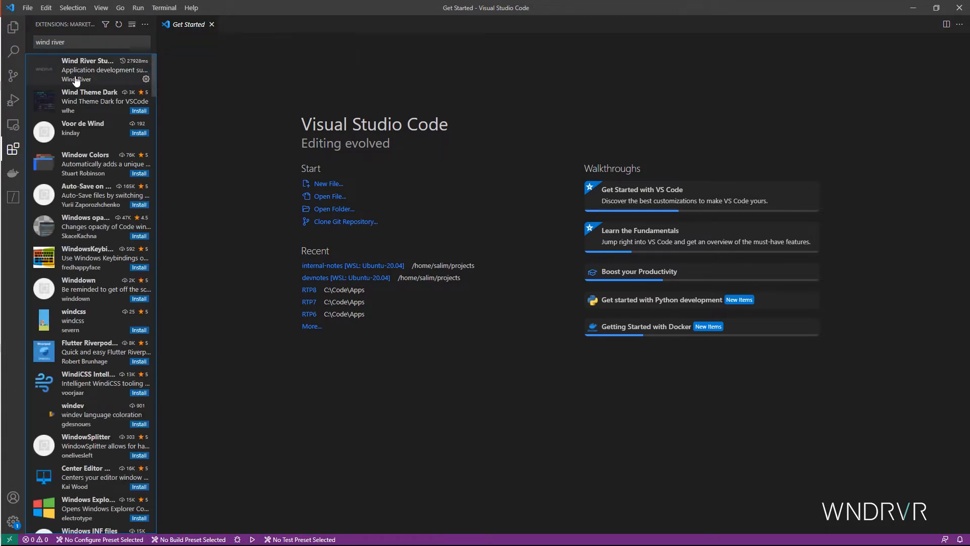
click(91, 69)
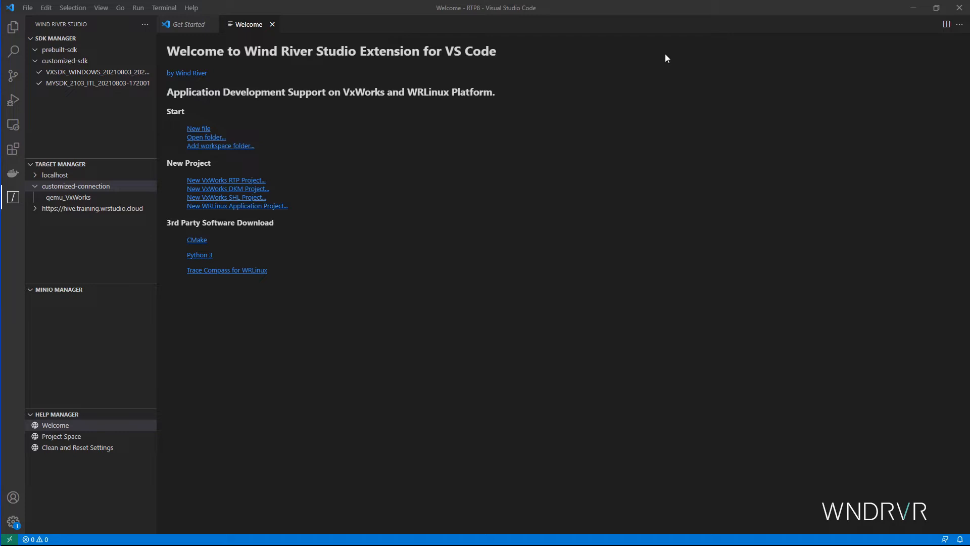
mouse_move(119, 34)
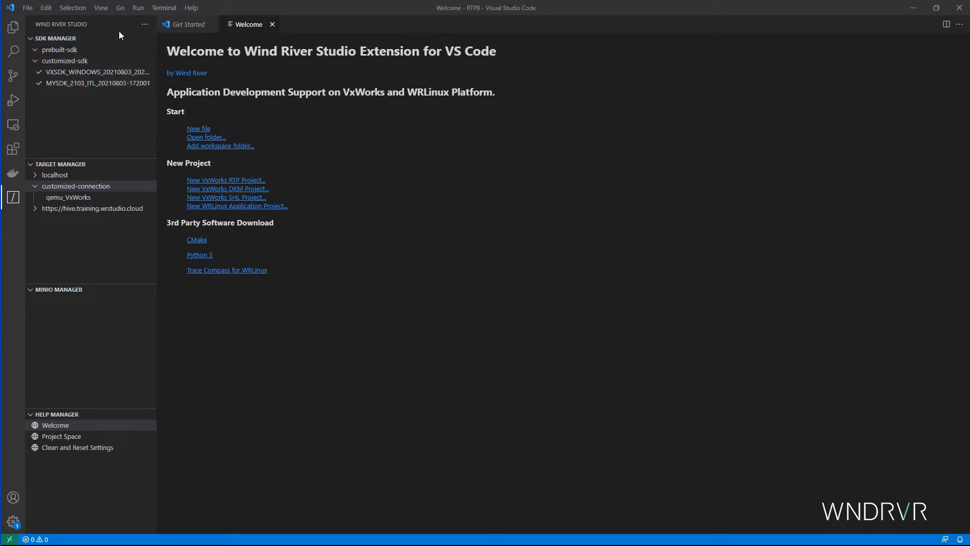
Expand customized-connection in the Target Manager and bring up the qemu_VxWorks target's actions.
click(115, 38)
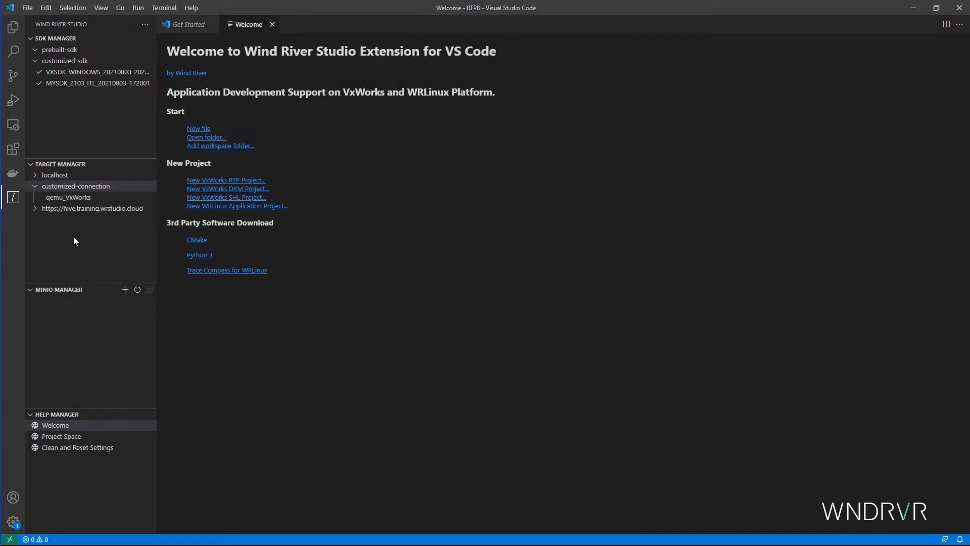
click(67, 197)
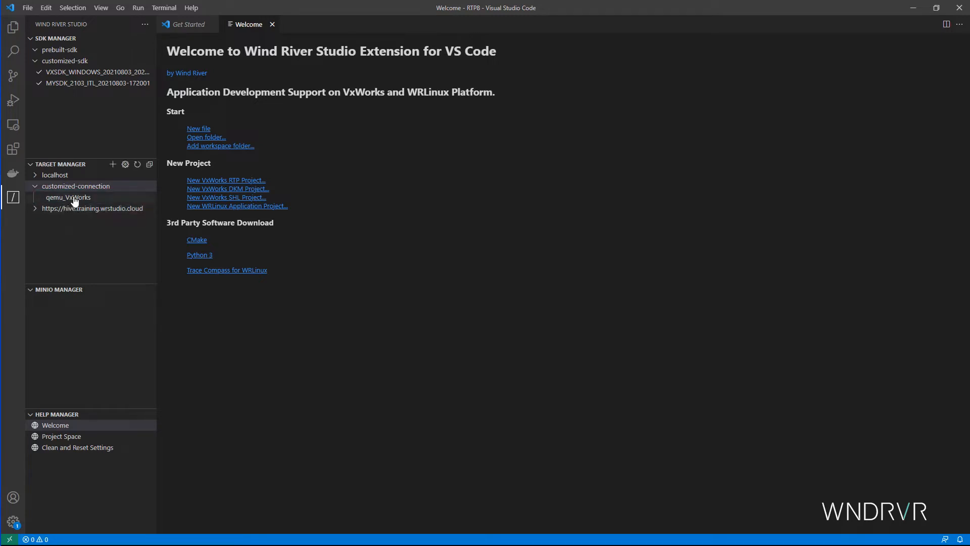
right_click(68, 197)
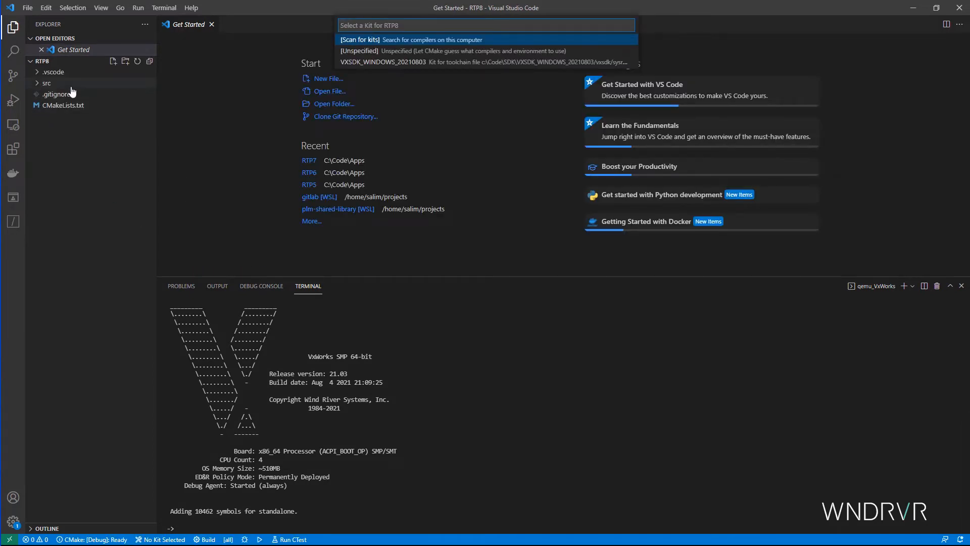
Choose the VXSDK_WINDOWS_20210803 kit, run the CMake build, and reveal RTP8.vxe in the build folder.
click(380, 62)
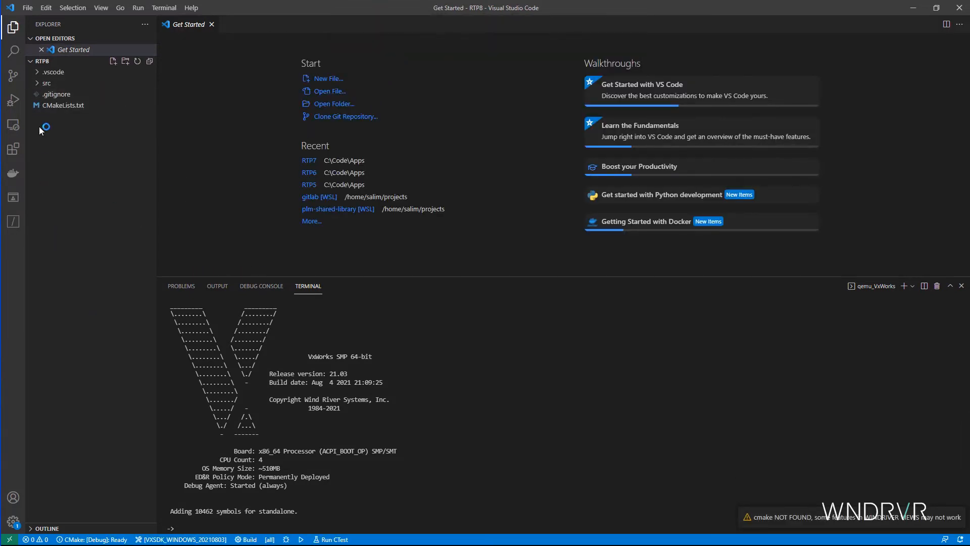
click(217, 286)
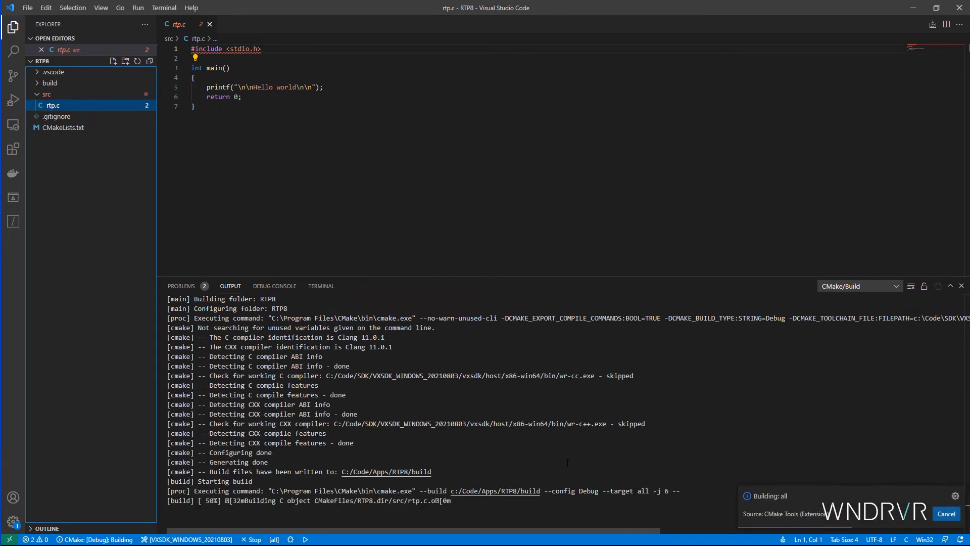
click(48, 83)
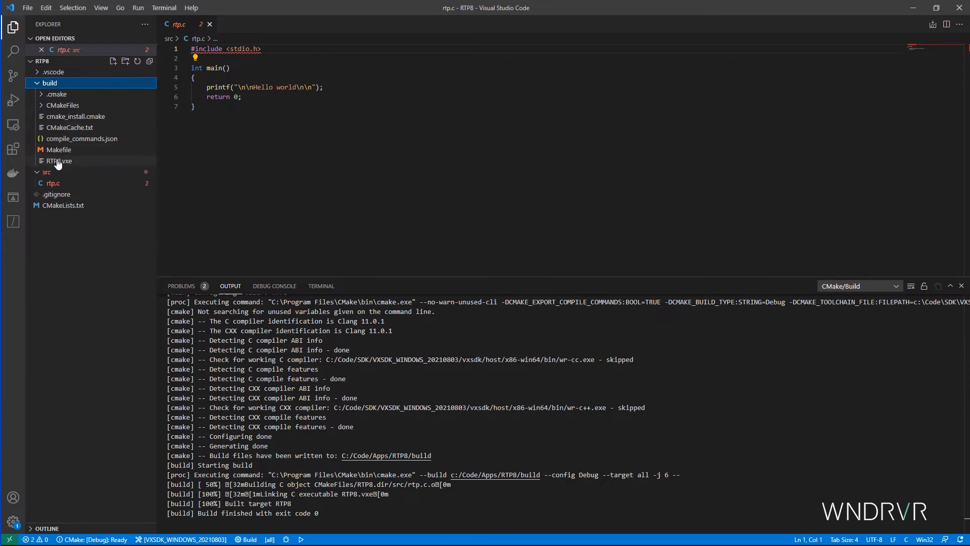
mouse_move(57, 161)
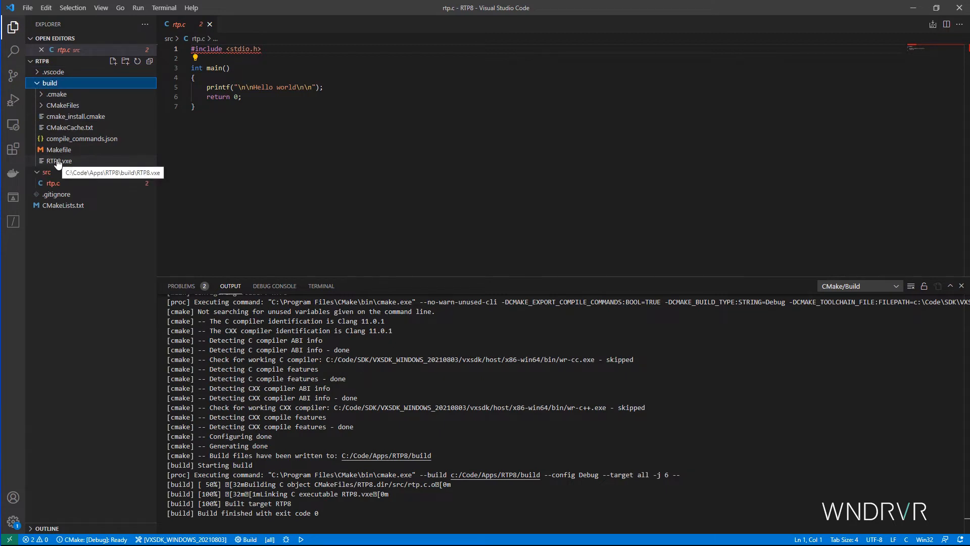
Add a WR launch configuration for RTP8.vxe using gdb with args priority=100 stacksize=16384.
right_click(53, 161)
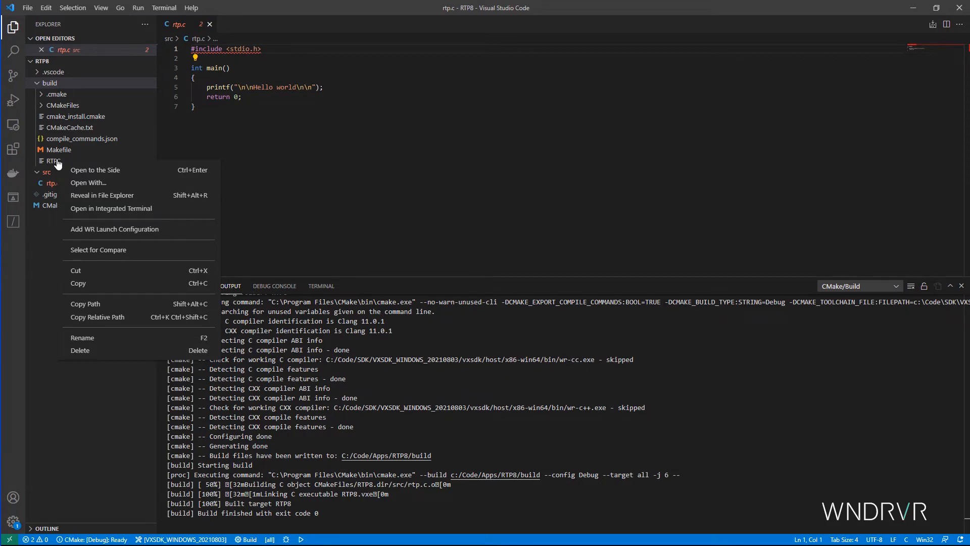
mouse_move(111, 196)
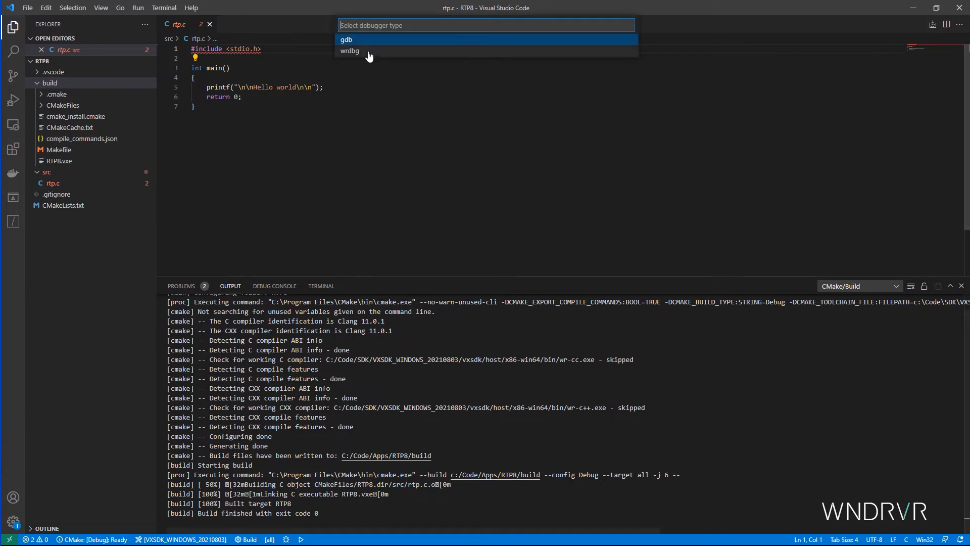
click(347, 39)
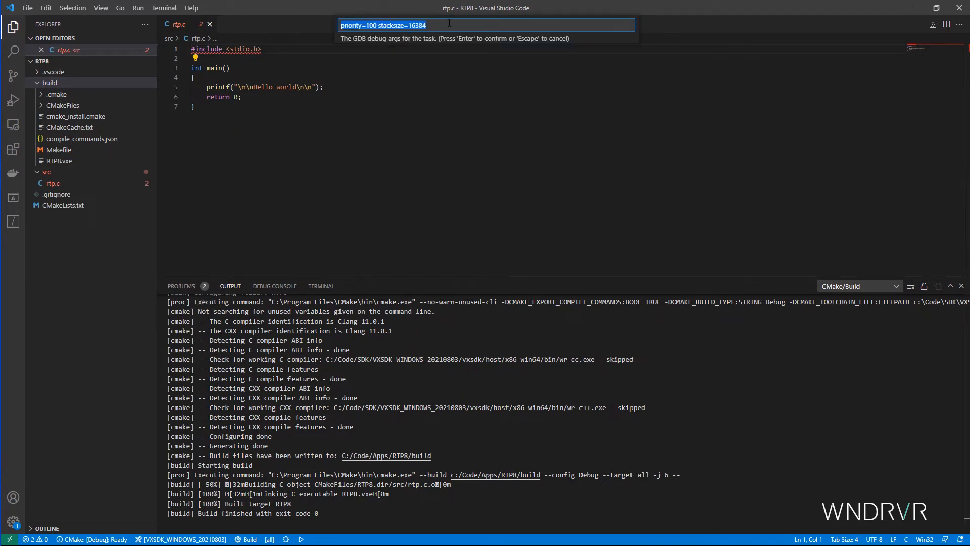
key(Enter)
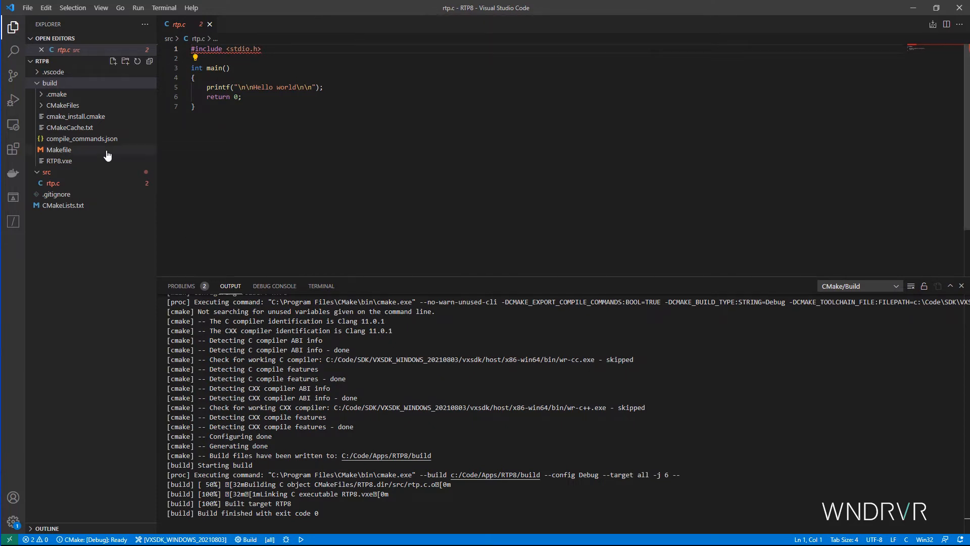
Break at the printf on line 5, debug RTP8 on the QEMU target, then continue so it prints Hello world.
click(12, 99)
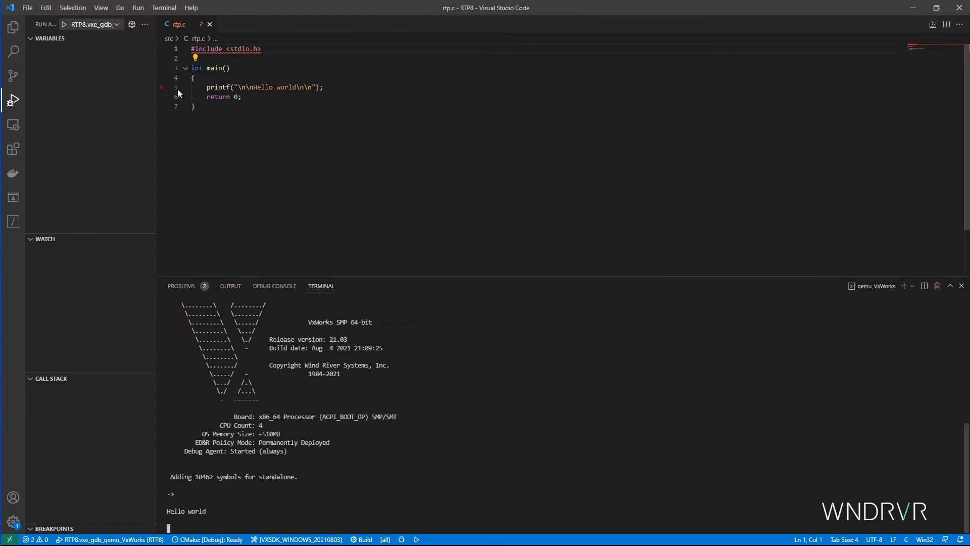
click(162, 87)
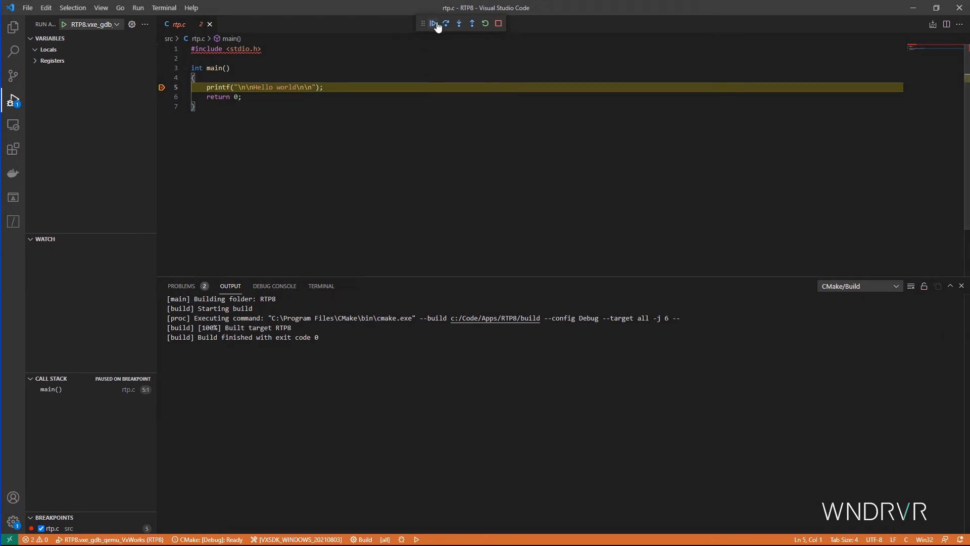
click(432, 23)
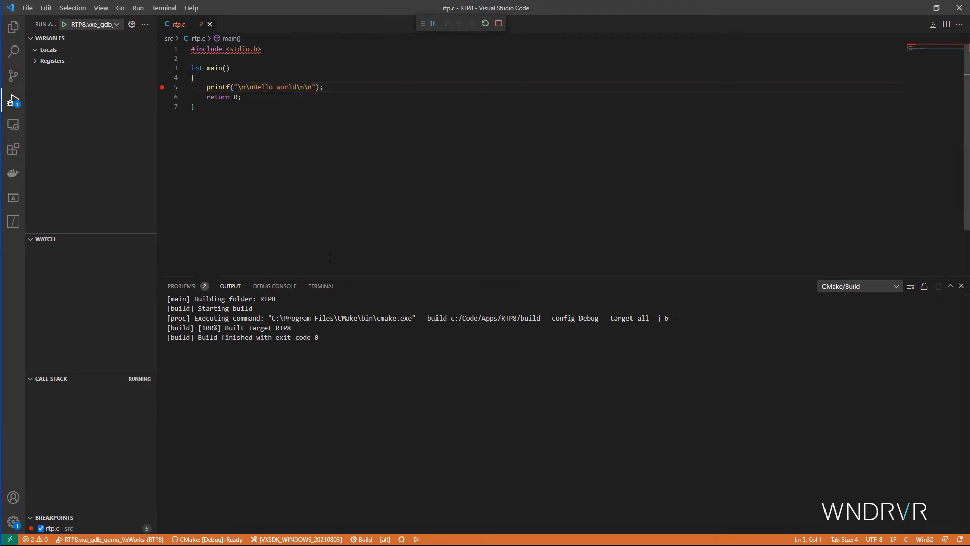
click(321, 286)
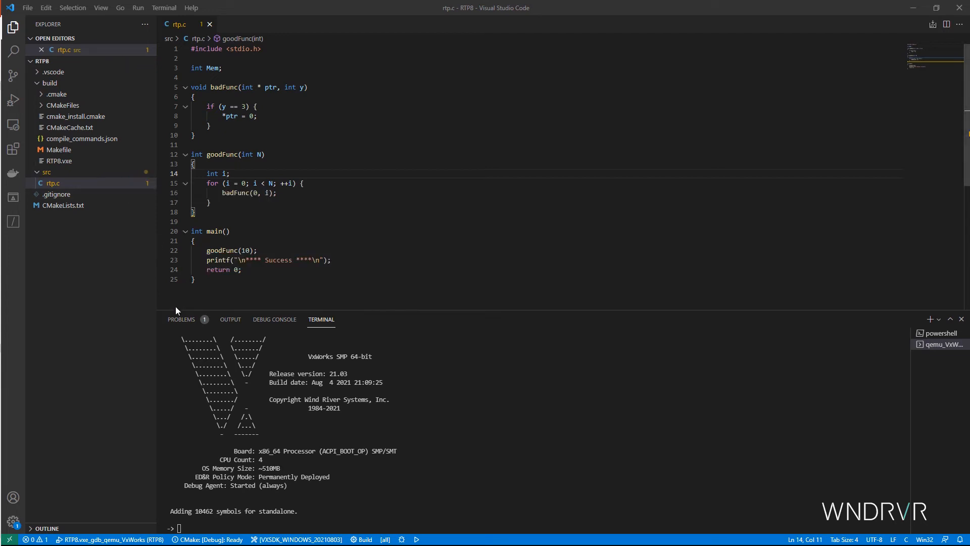
Check the compiler warning in Problems and add 'return 0;' at the end of goodFunc.
click(180, 318)
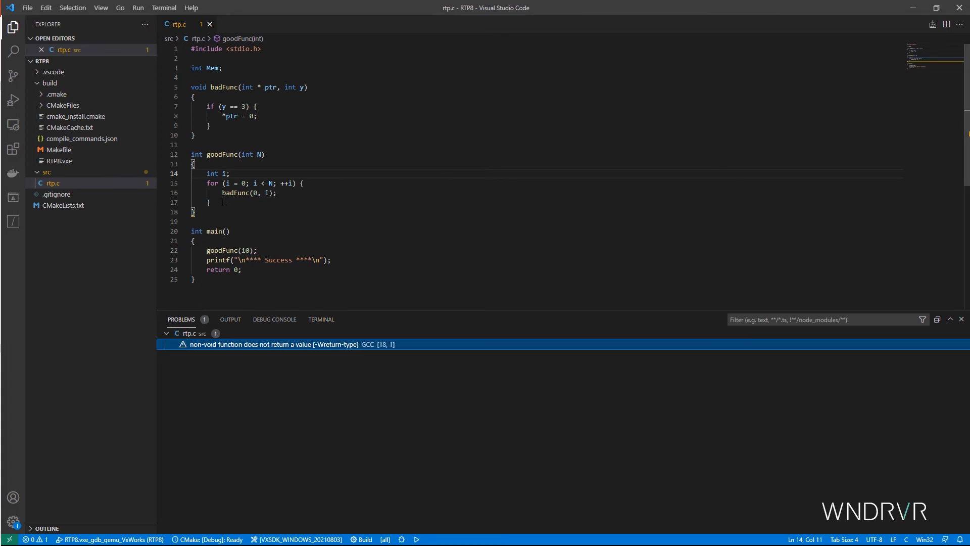
text(return 0;)
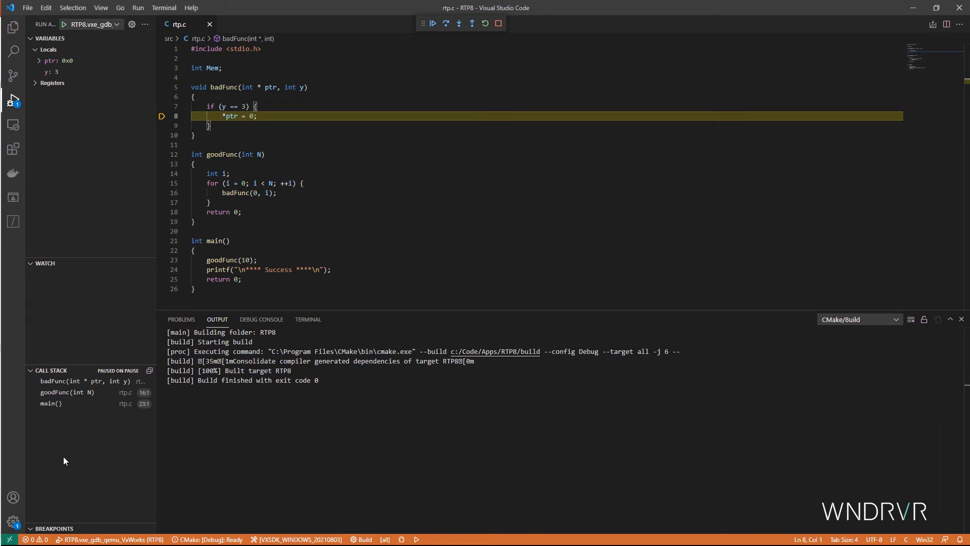
Inspect the main, goodFunc (i=3, N=10) and badFunc (null ptr) frames, then view the CPU registers.
click(50, 403)
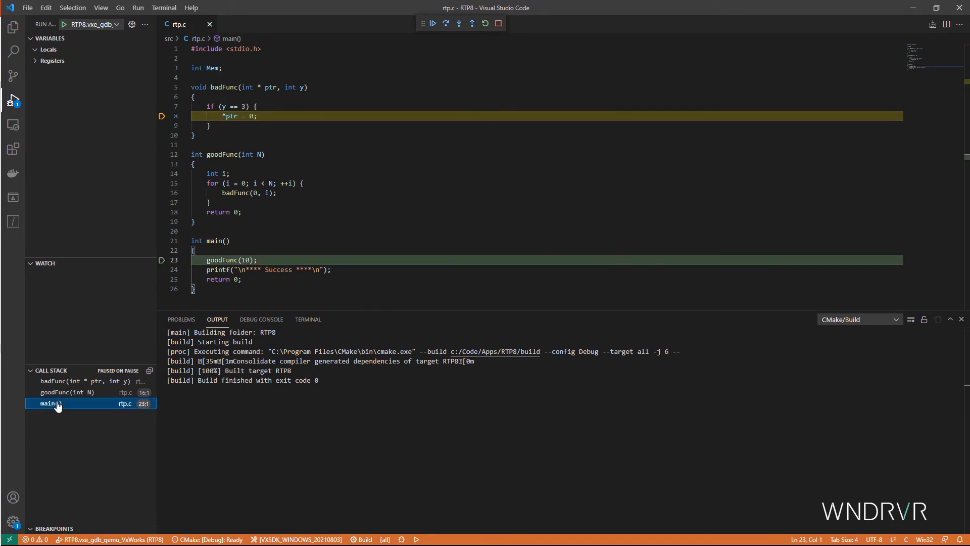
click(59, 392)
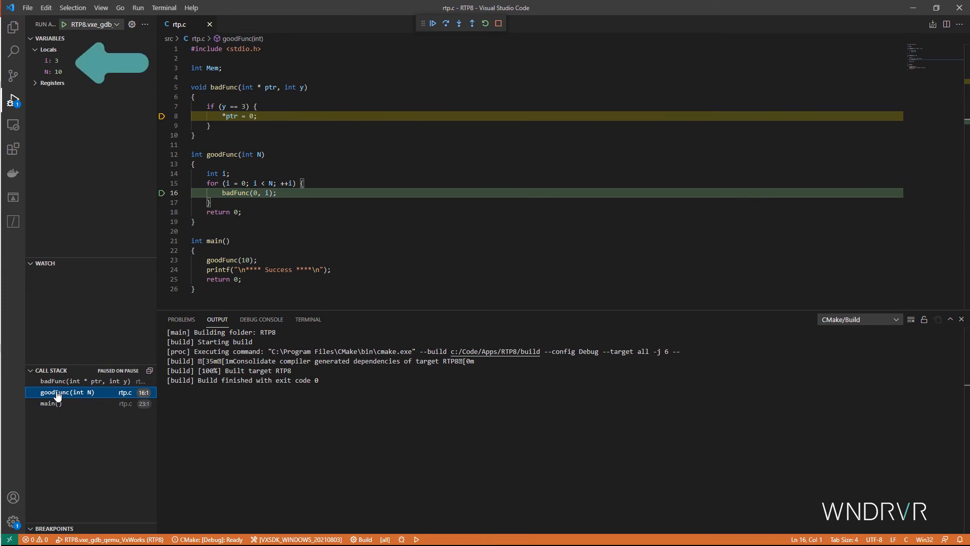
click(59, 381)
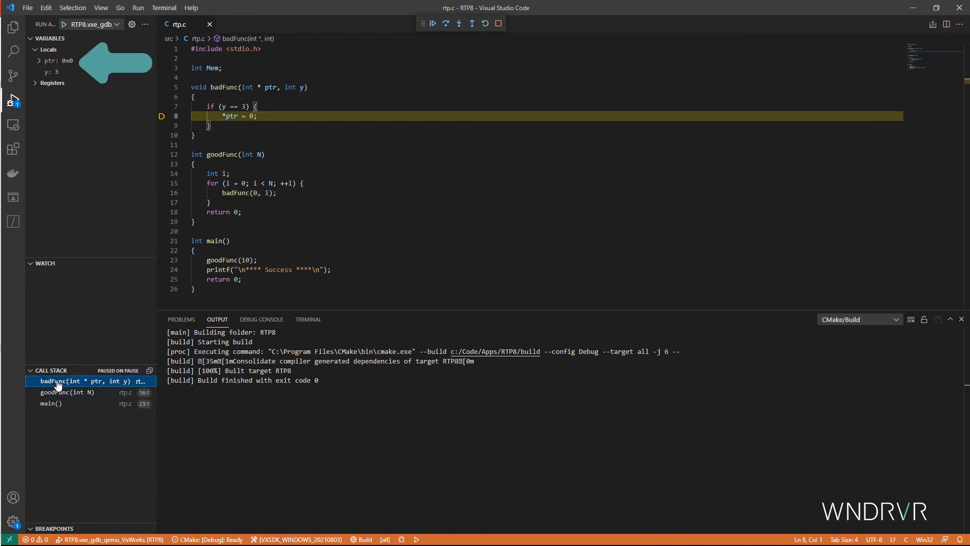
click(52, 83)
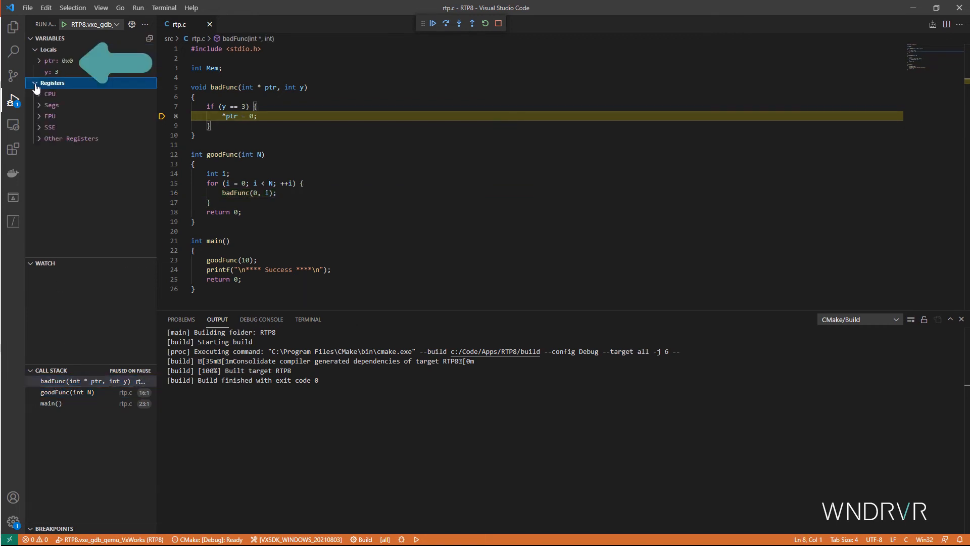
click(40, 94)
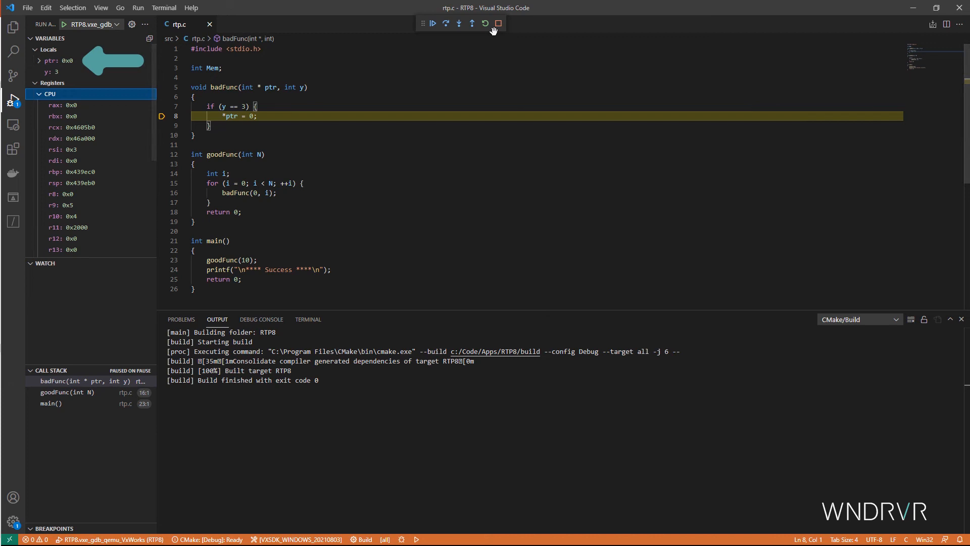
Stop debugging, replace badFunc(0, i) with badFunc(&Mem, i), and rebuild RTP8 successfully.
click(501, 24)
text(&Mem)
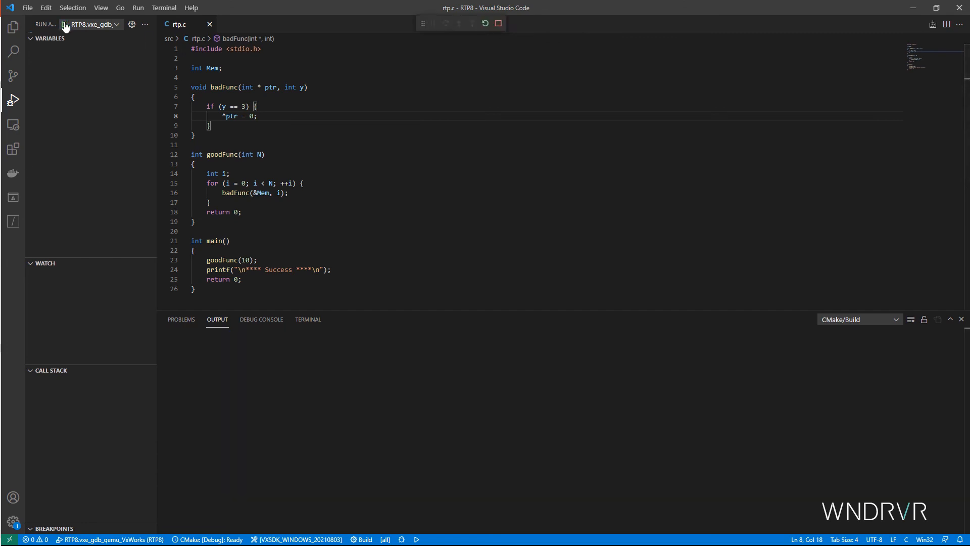
click(63, 24)
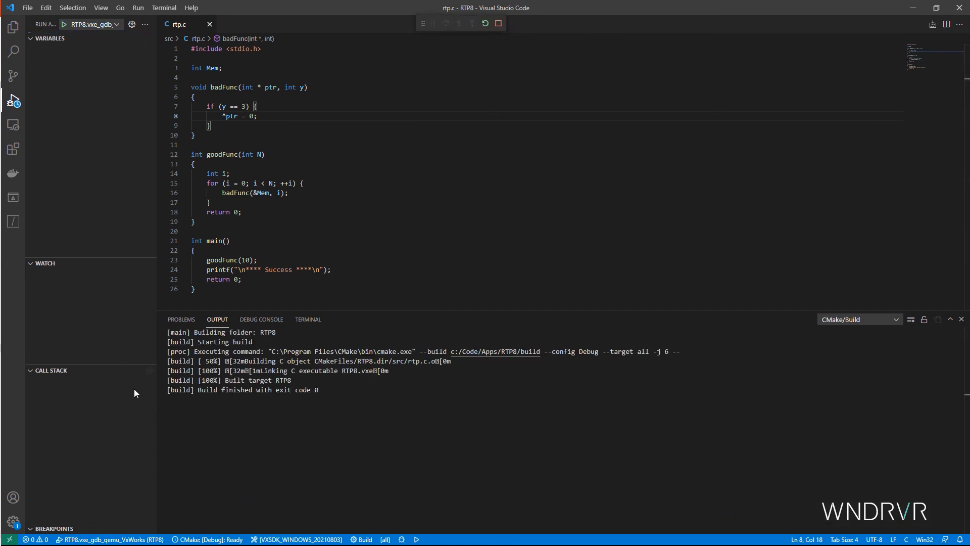